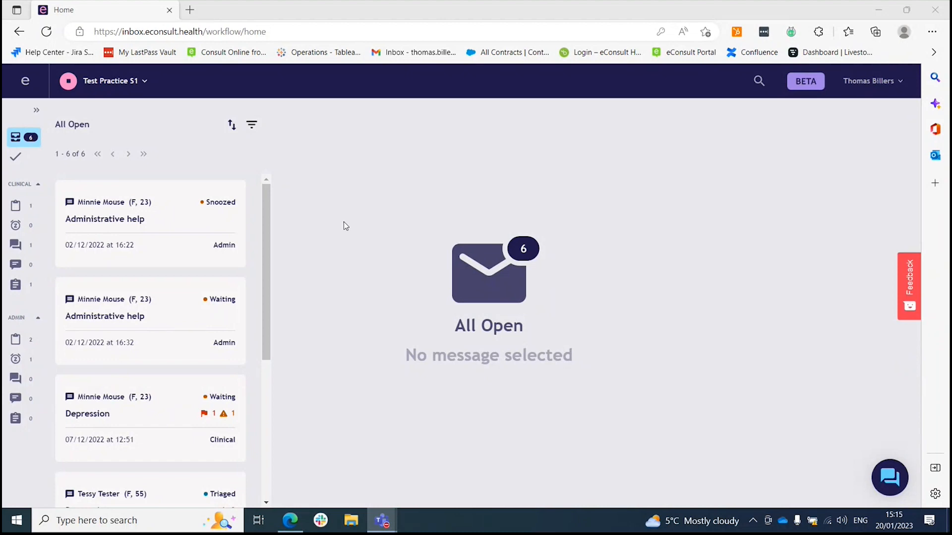
pyautogui.moveTo(205, 244)
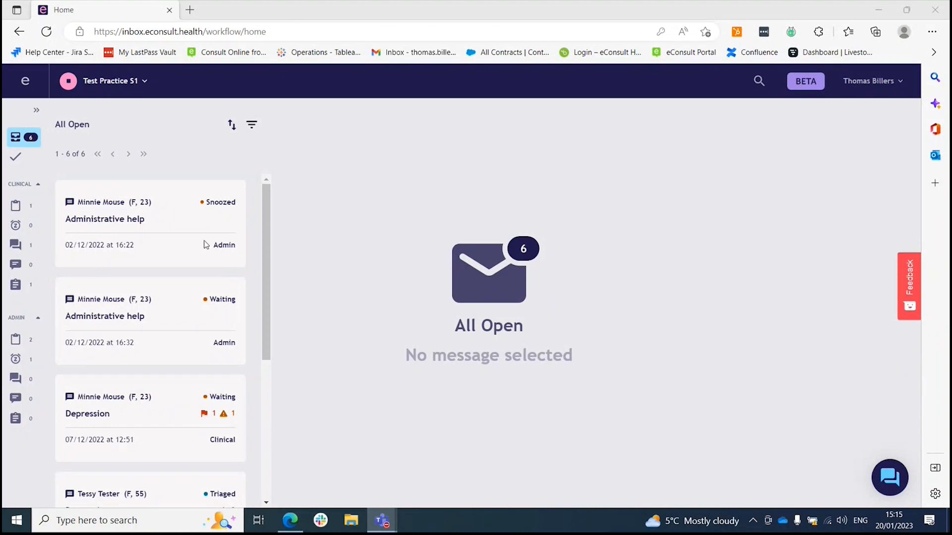
pyautogui.moveTo(191, 233)
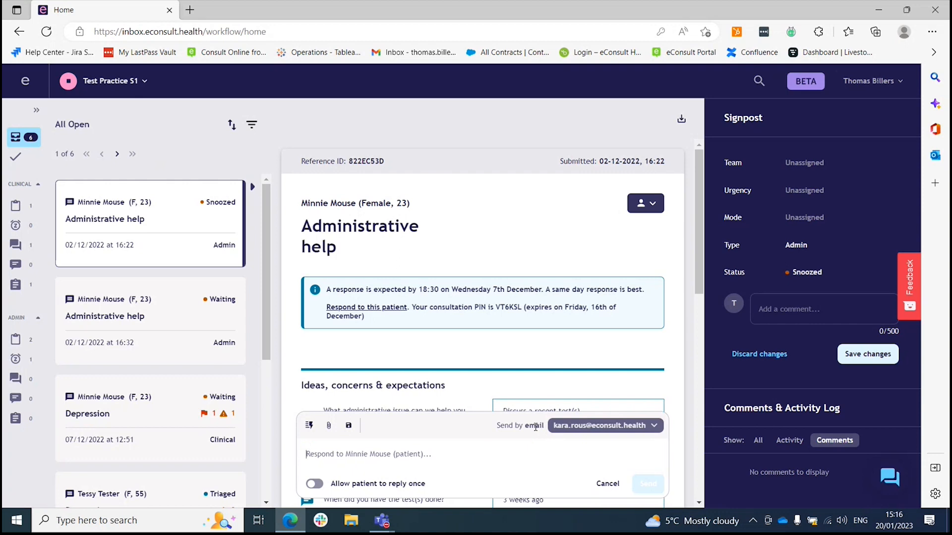
pyautogui.moveTo(527, 434)
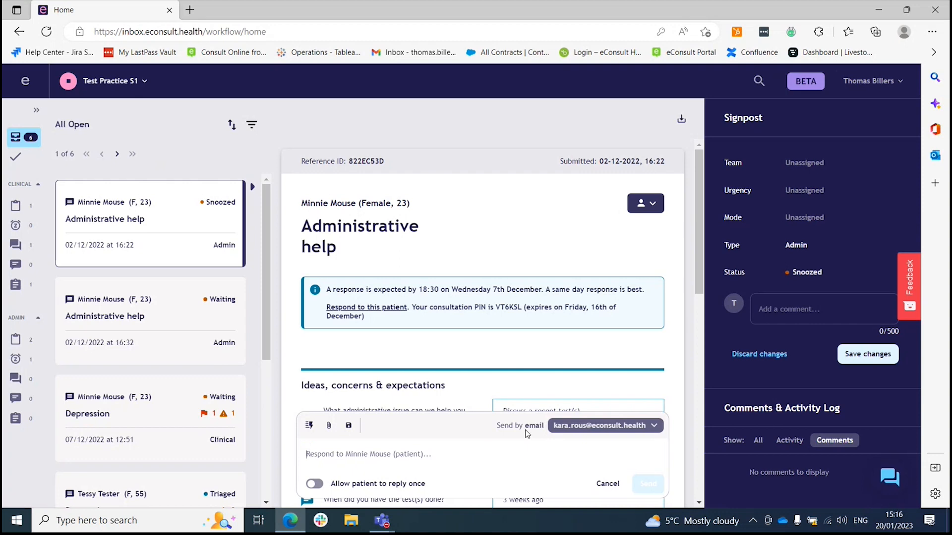
# Show the reply delivery options: SMS to the patient's number or email, email selected
pyautogui.click(653, 425)
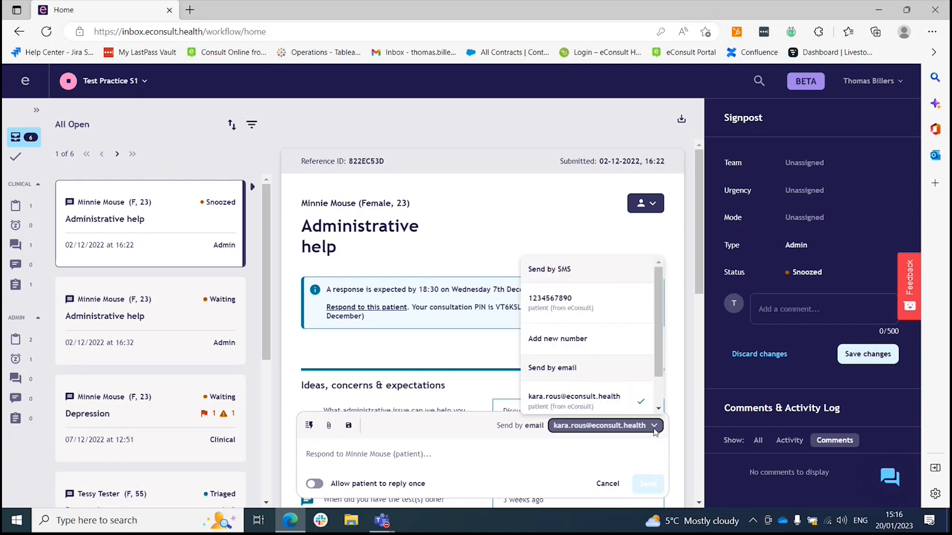
pyautogui.moveTo(579, 316)
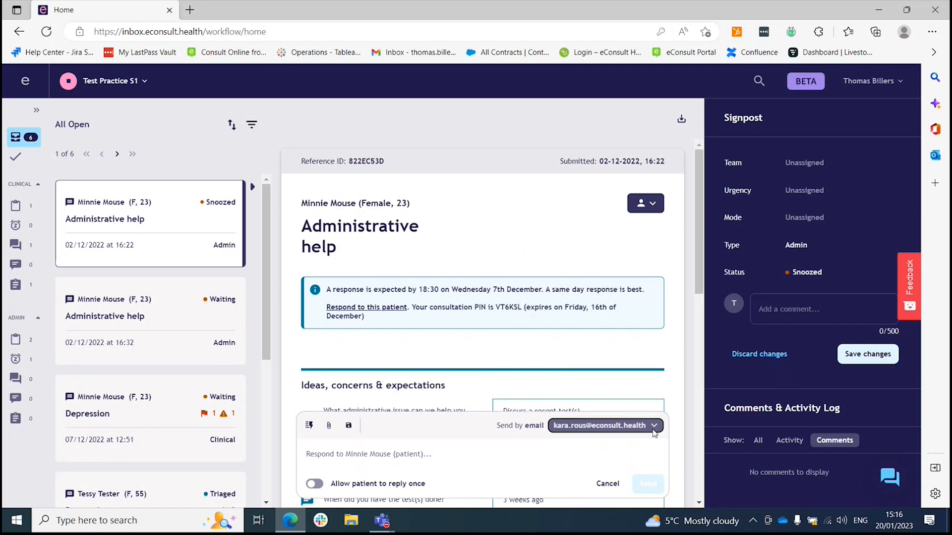
pyautogui.click(604, 425)
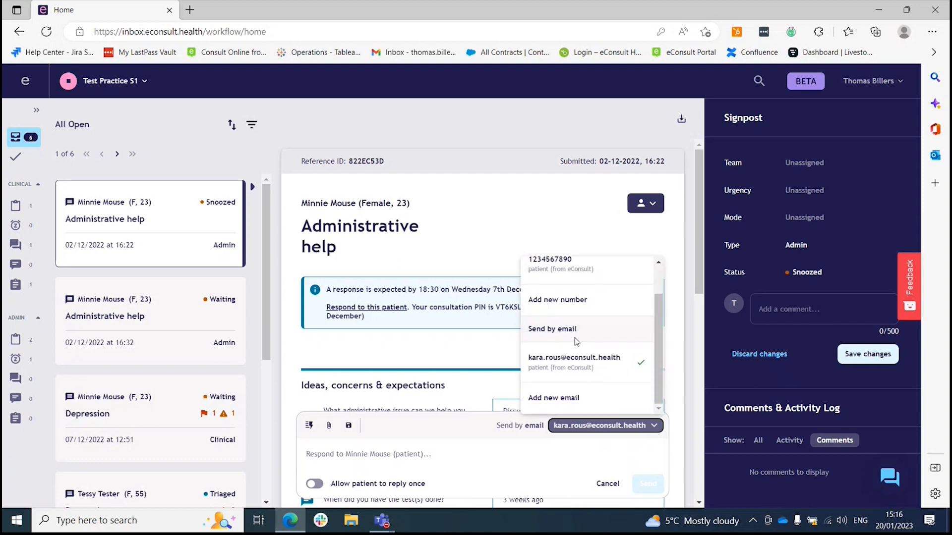
pyautogui.moveTo(574, 303)
pyautogui.write('0')
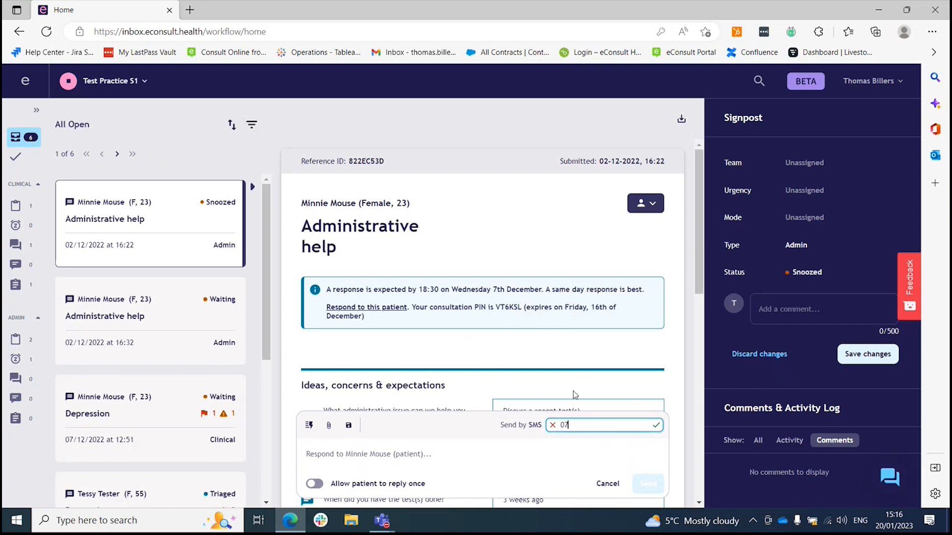
pyautogui.write('77777')
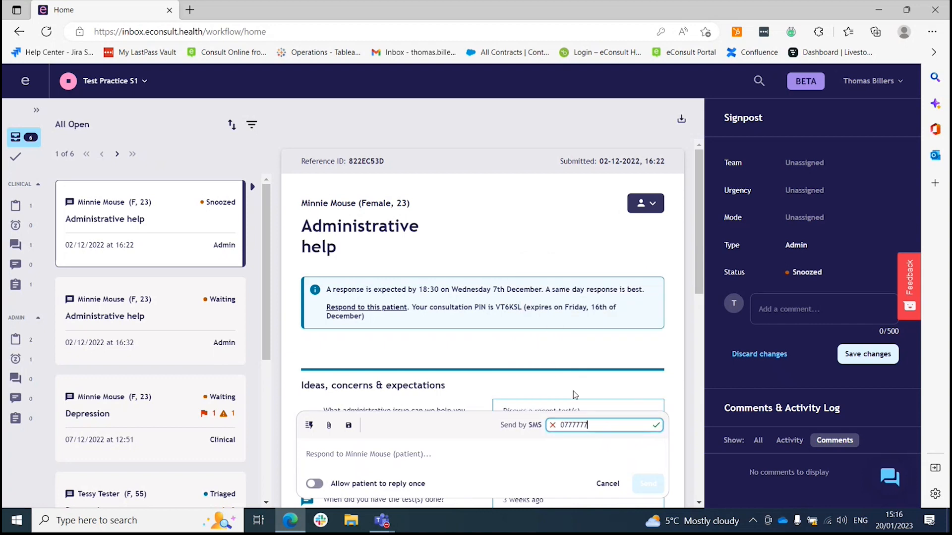
pyautogui.write('7777')
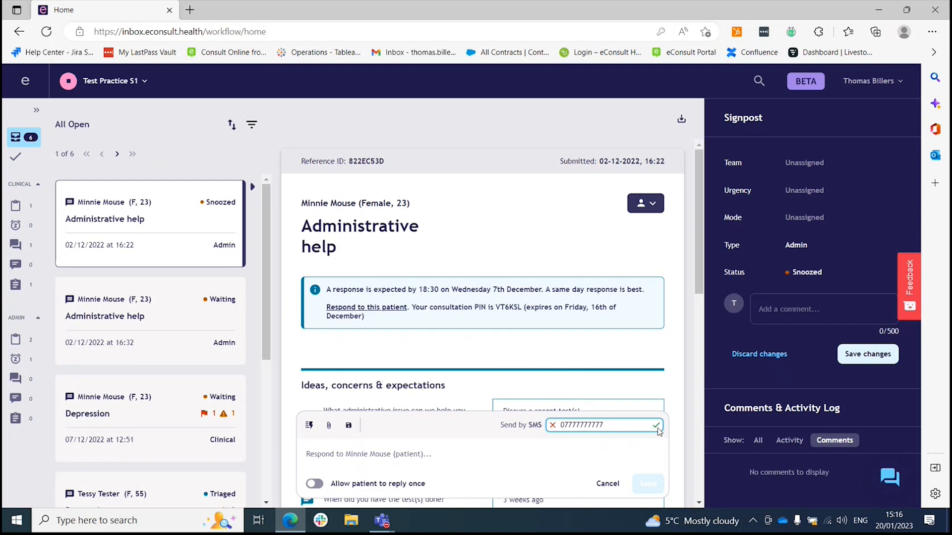
pyautogui.click(656, 425)
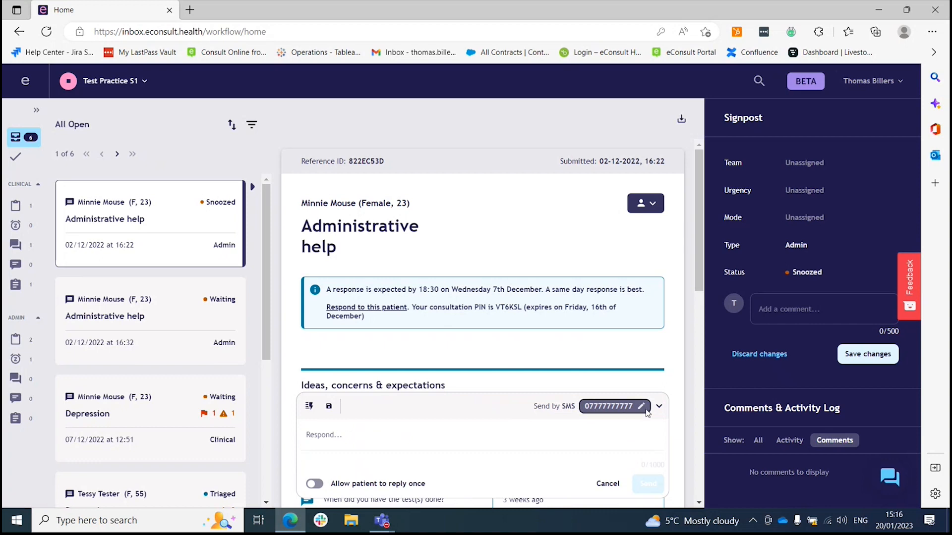
pyautogui.click(659, 406)
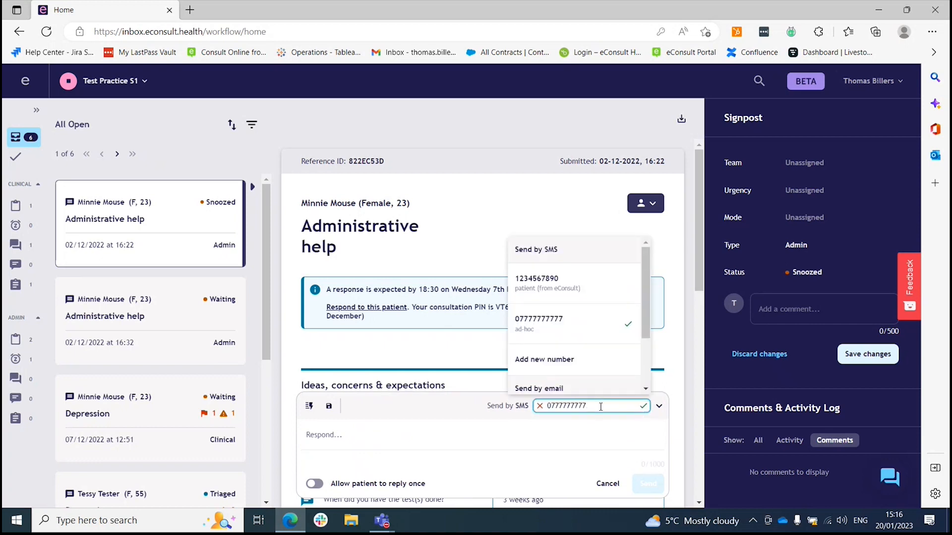
pyautogui.click(642, 405)
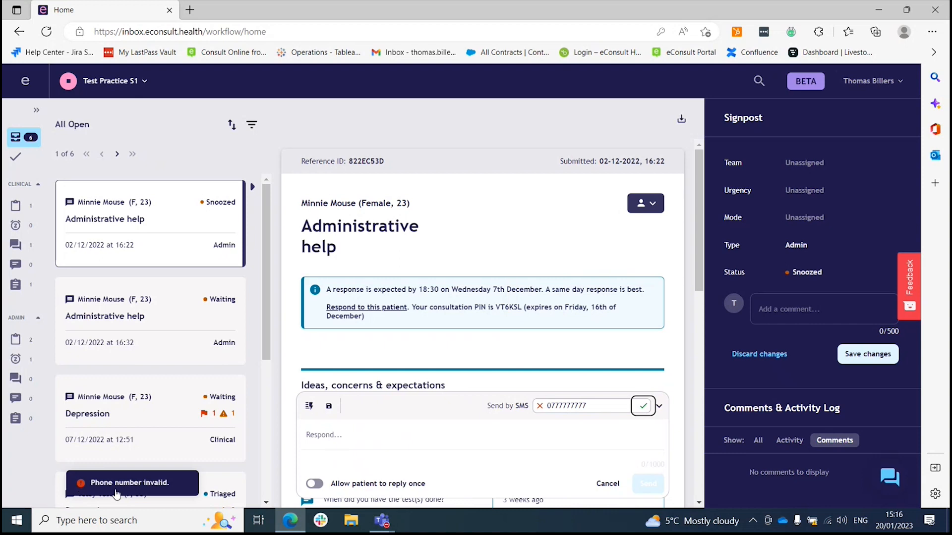
pyautogui.click(658, 406)
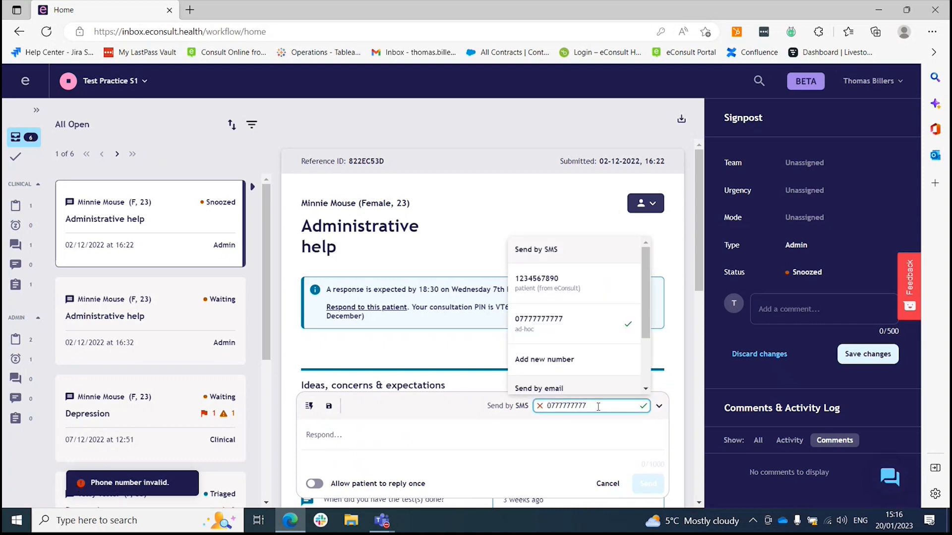
pyautogui.click(538, 323)
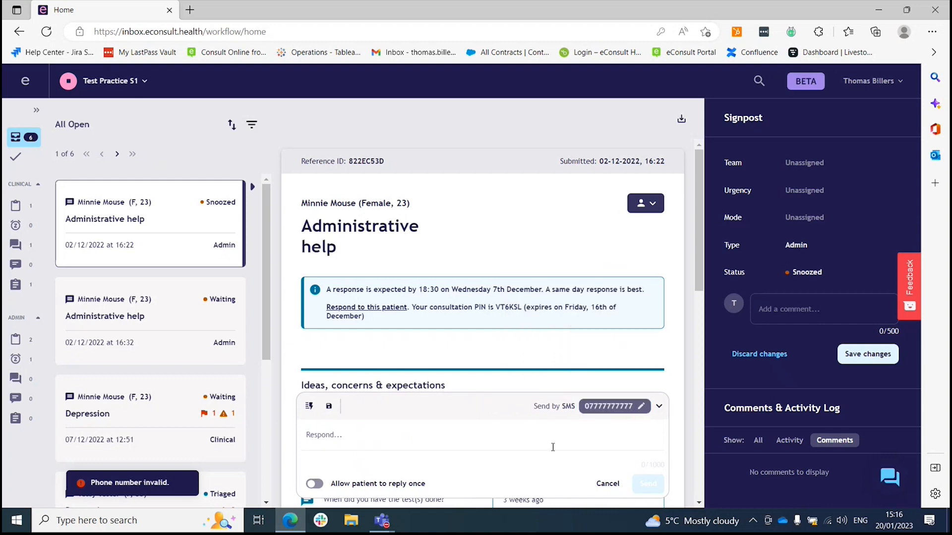